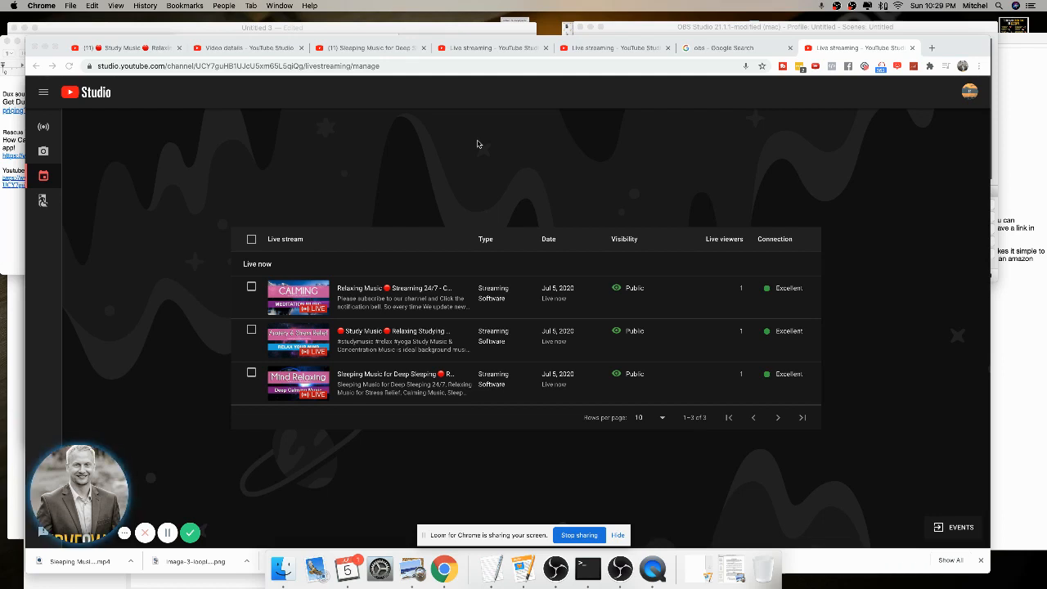
mouse_move(386, 450)
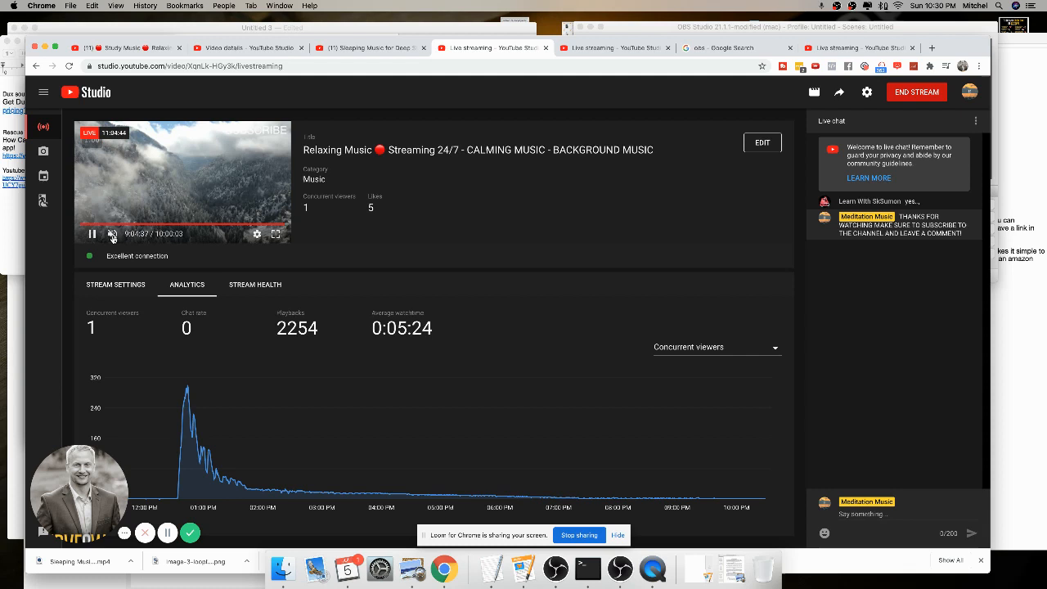
- Open the 'Relaxing Music Streaming 24/7' stream's live dashboard from the Live streaming list
click(111, 234)
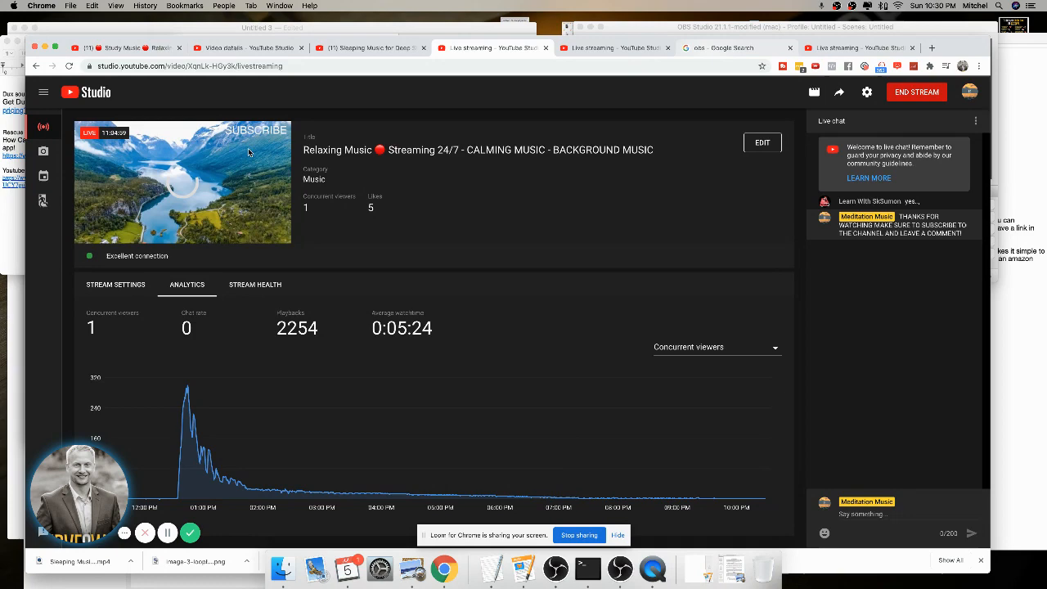
- Switch to the Google results tab for 'obs' showing the OBS Studio download link
click(735, 47)
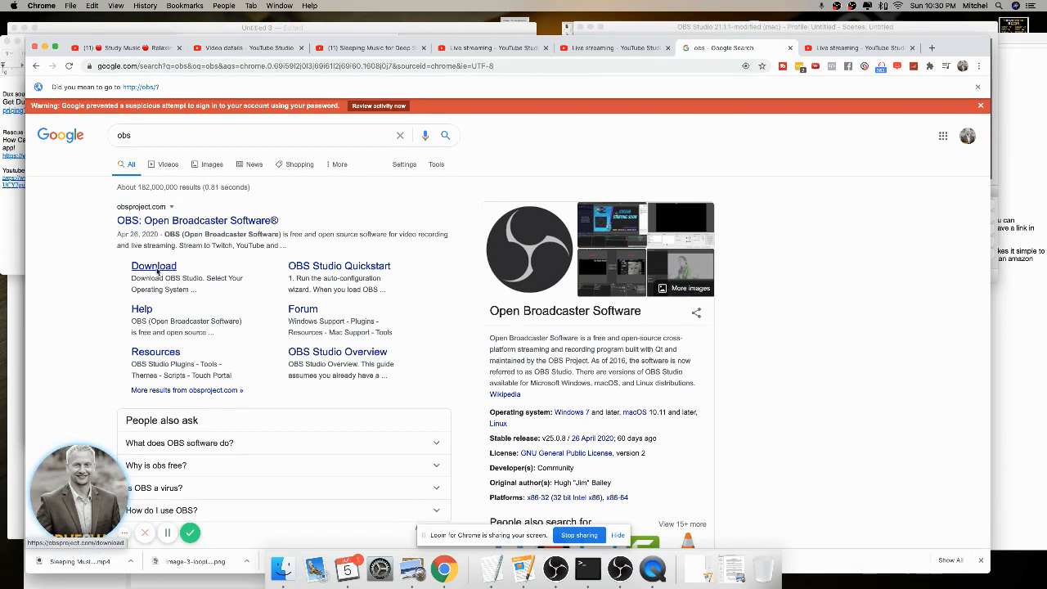
mouse_move(462, 514)
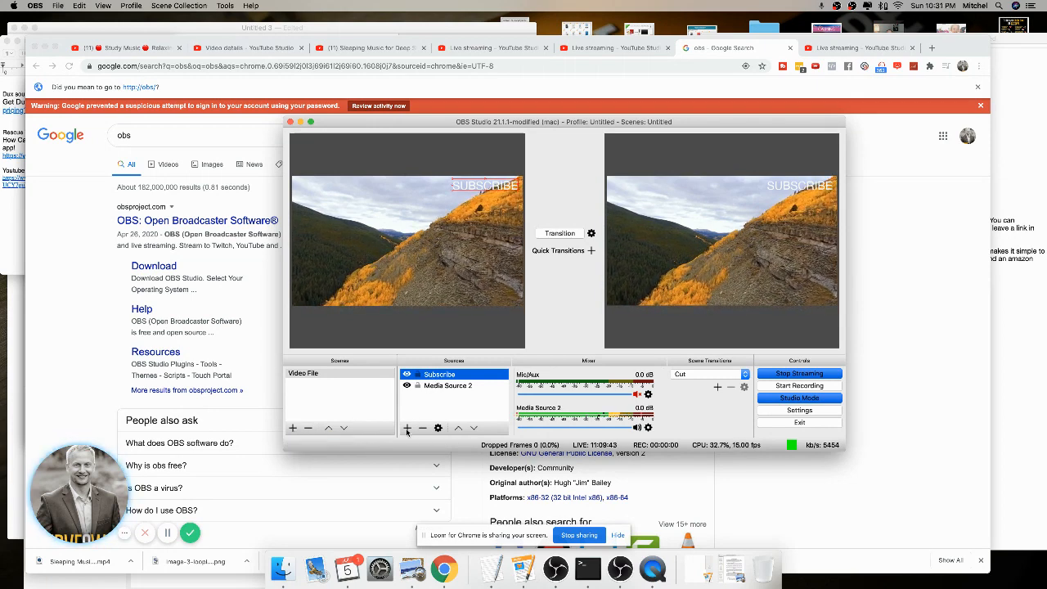
- Enable Loop on Media Source 2 playing the local relaxing-music video and confirm its properties
click(291, 429)
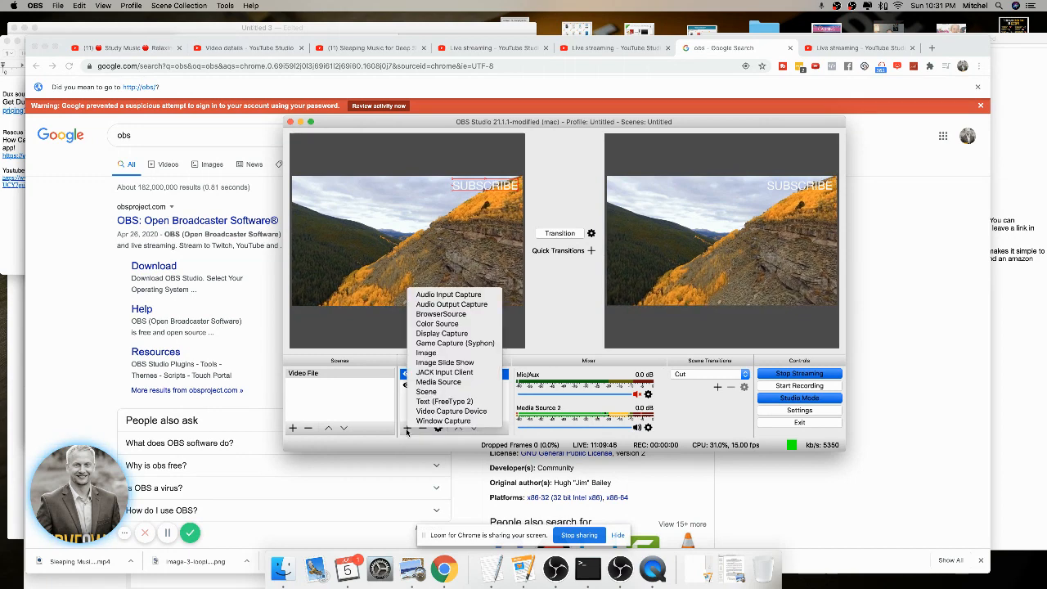
mouse_move(426, 391)
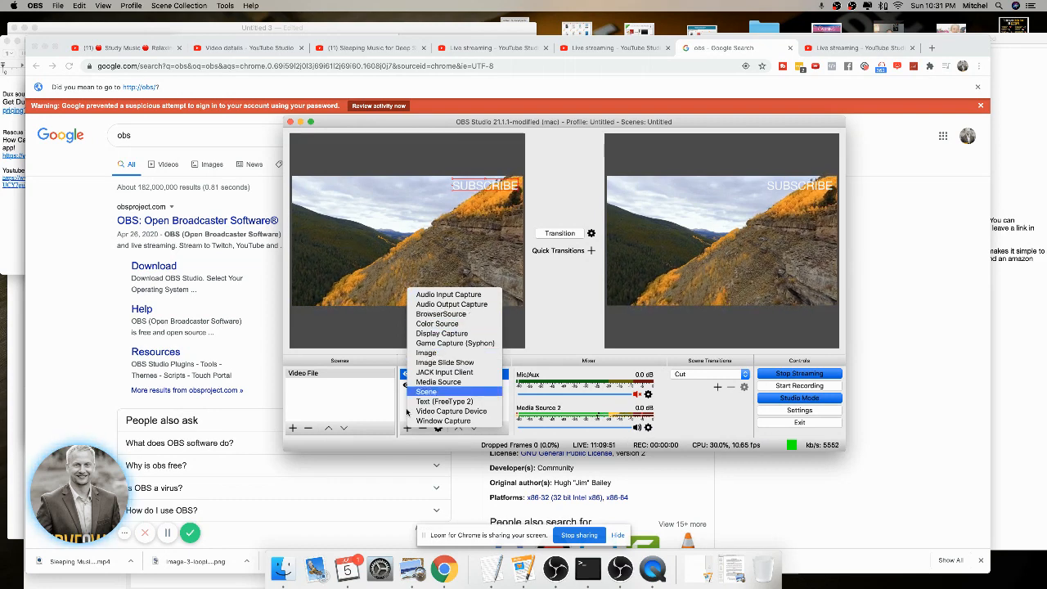
mouse_move(445, 401)
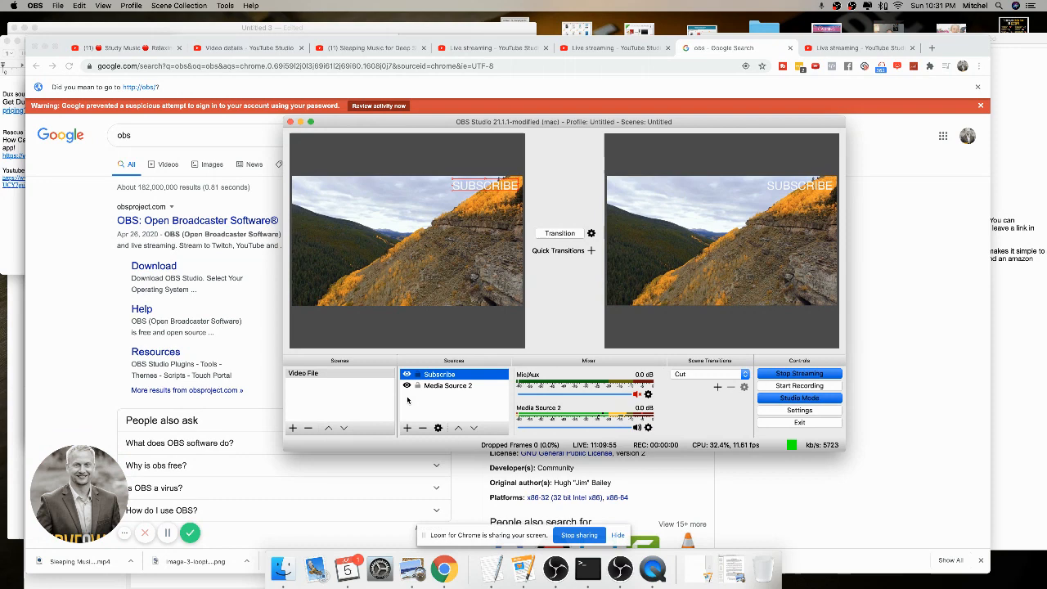
double_click(448, 387)
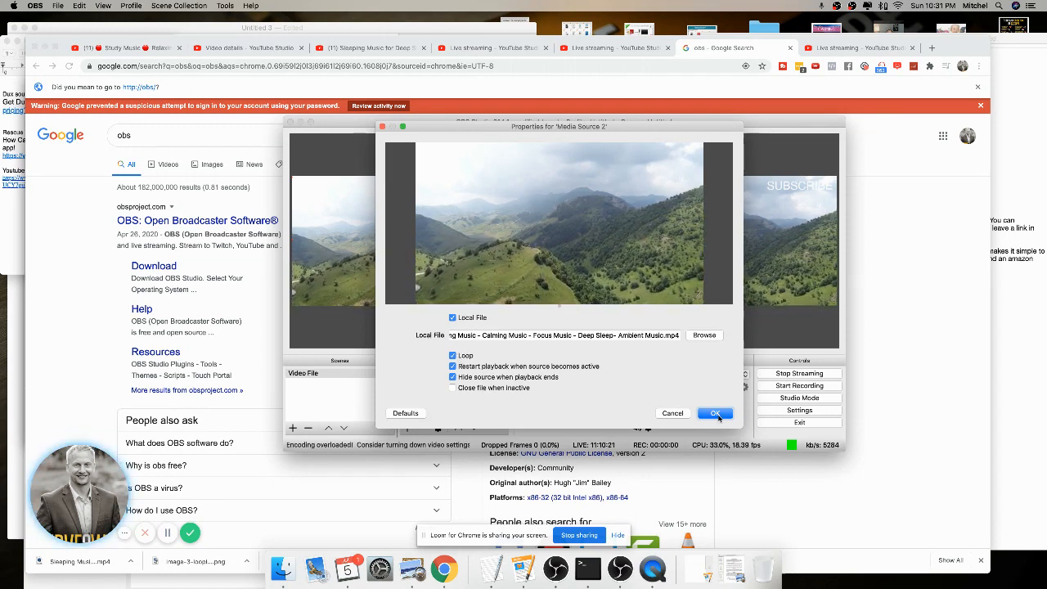
click(713, 412)
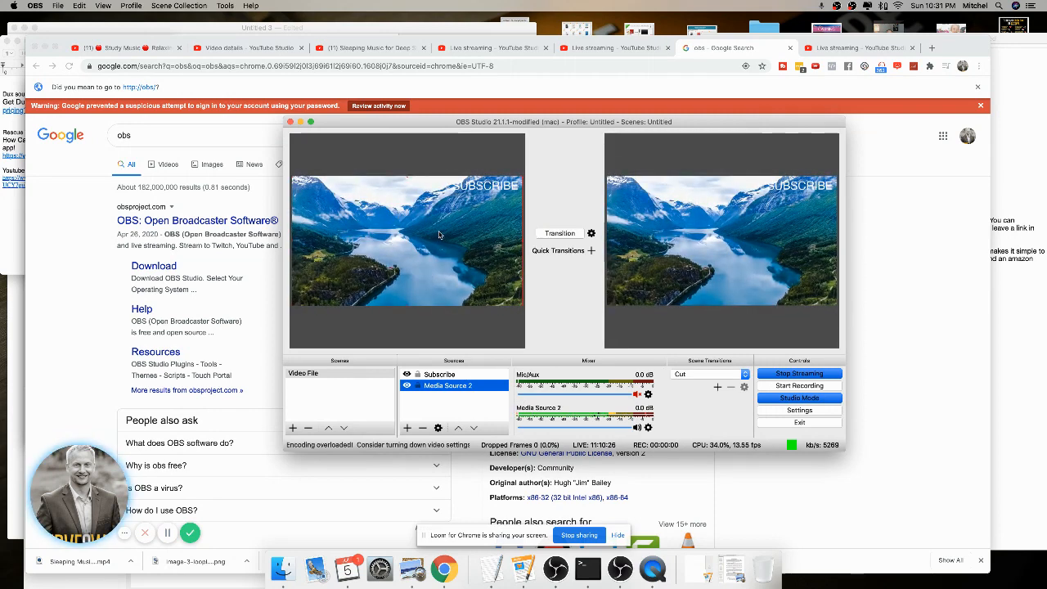
- Fit the preview video to the whole canvas via Transform > Fit to screen
right_click(439, 236)
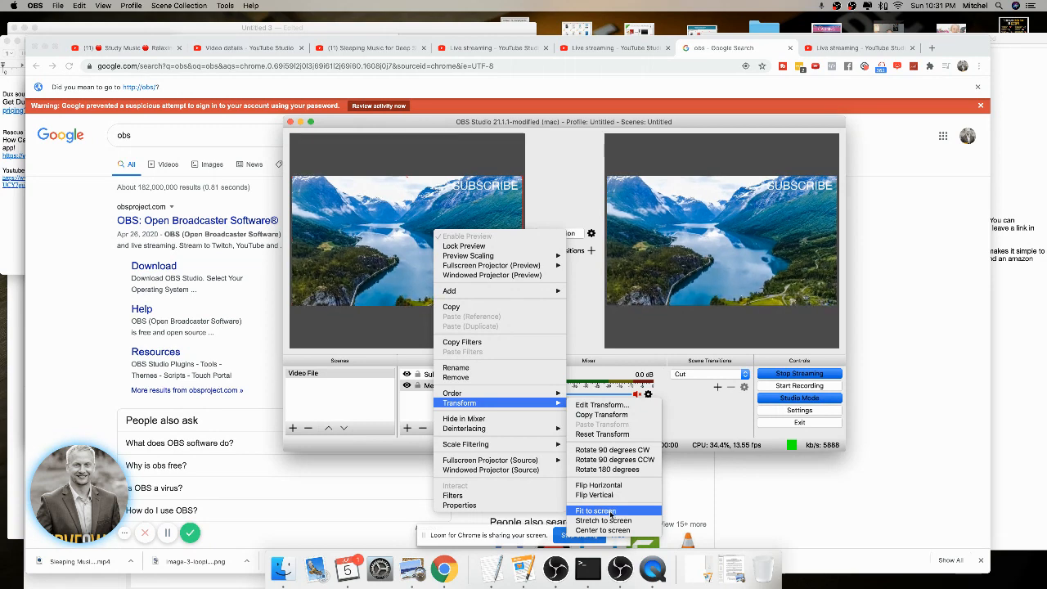
click(596, 510)
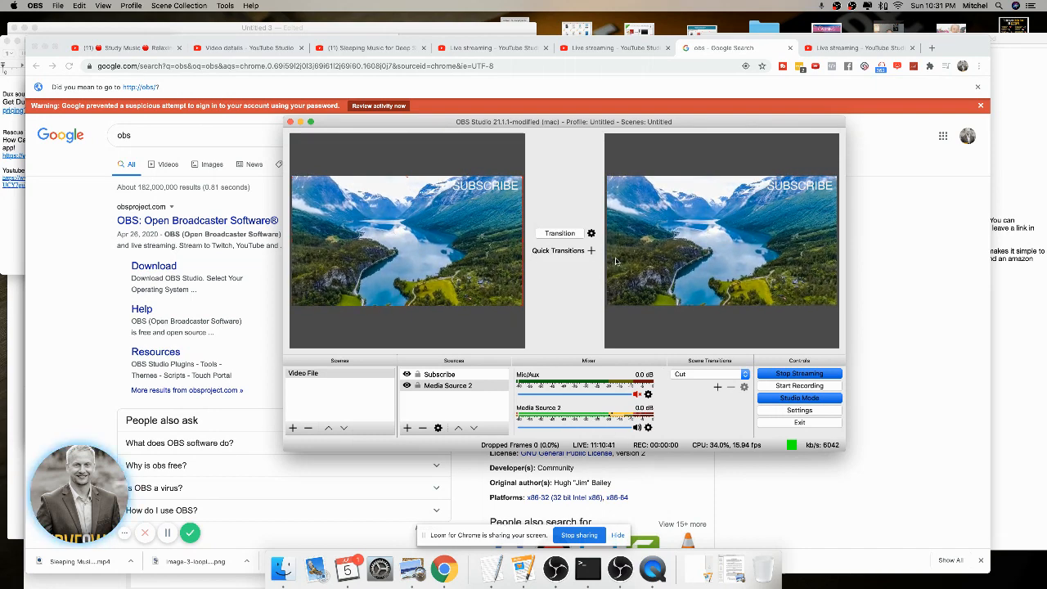
- Add a Fade quick transition with a 300 ms duration
click(591, 250)
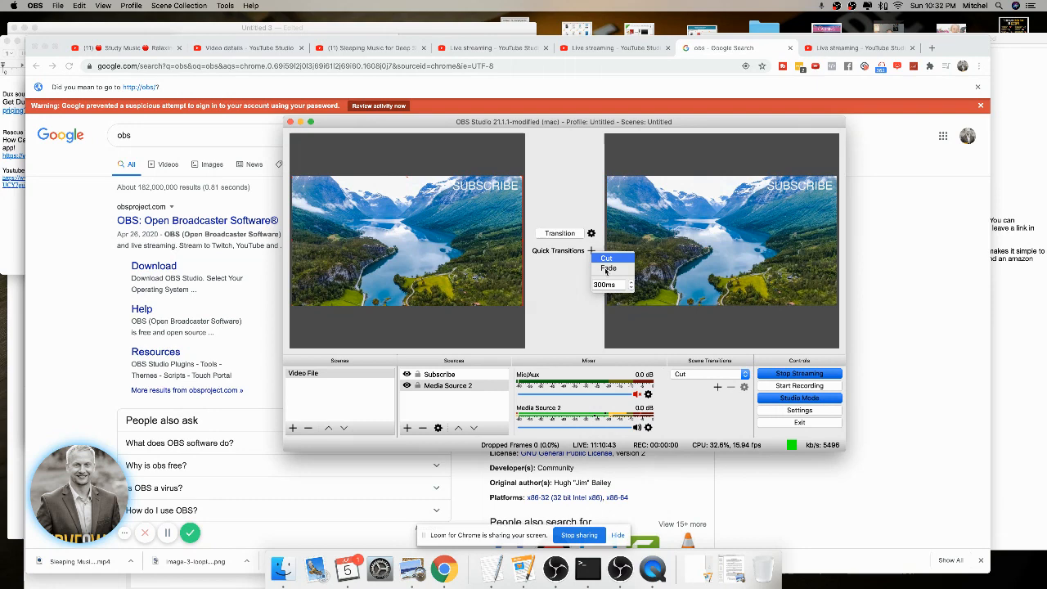
click(609, 269)
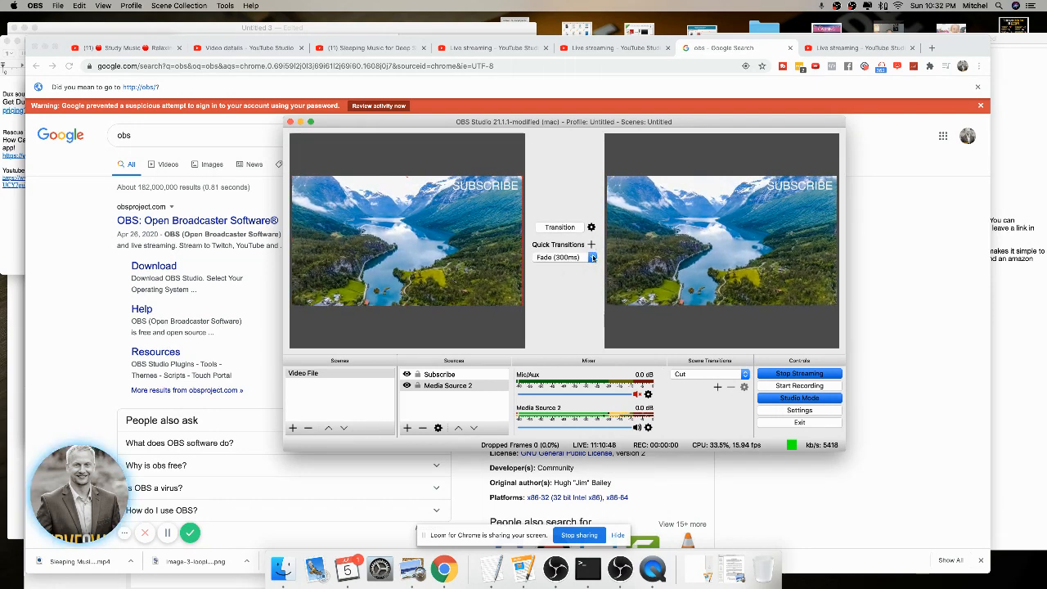
click(592, 257)
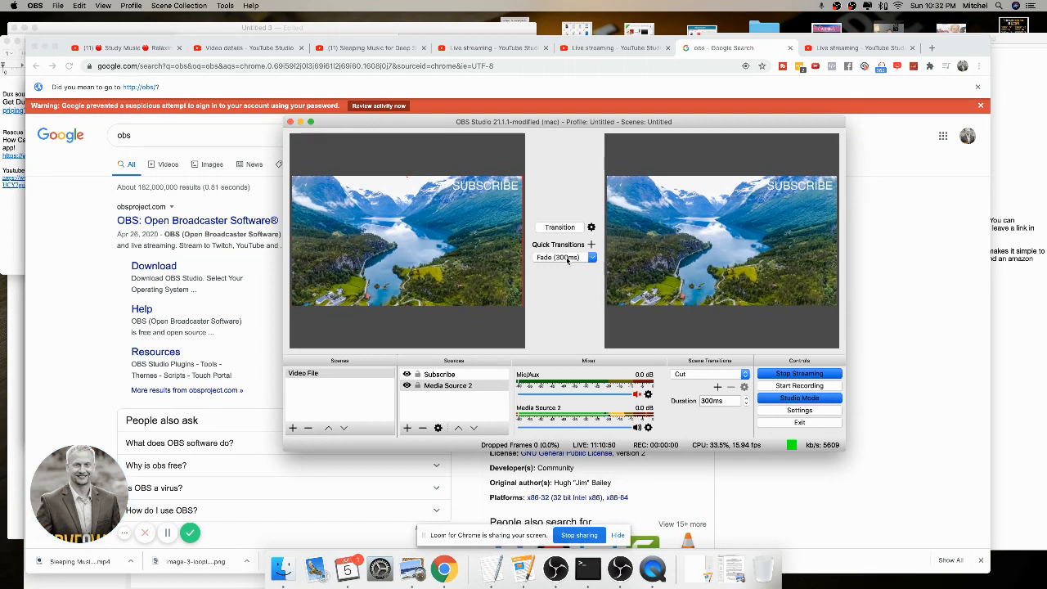
click(592, 257)
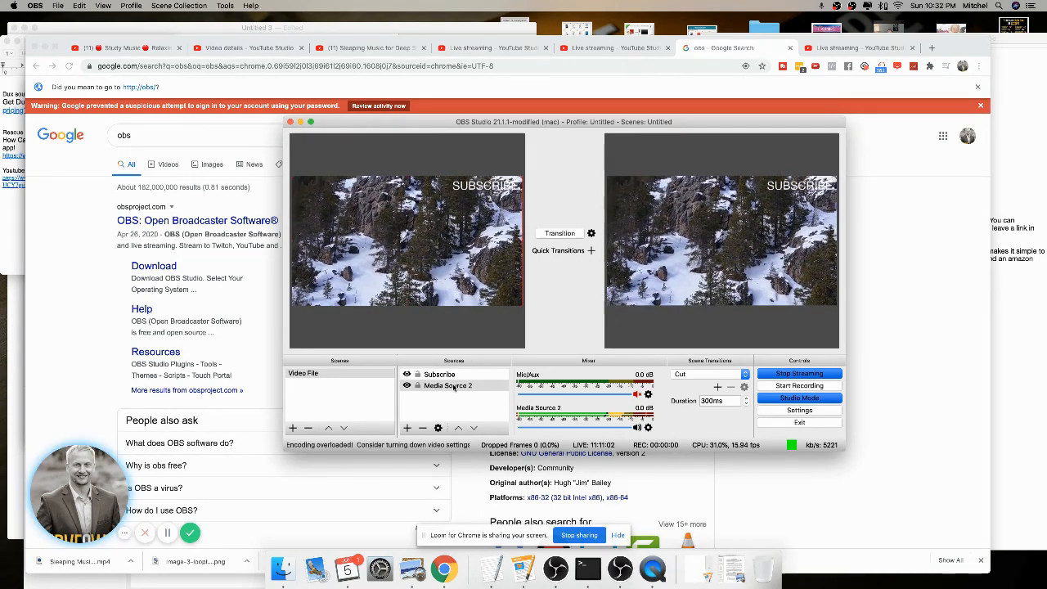
- Review Media Source 2's properties, then show the Stream settings with the YouTube service and primary ingest server
double_click(448, 386)
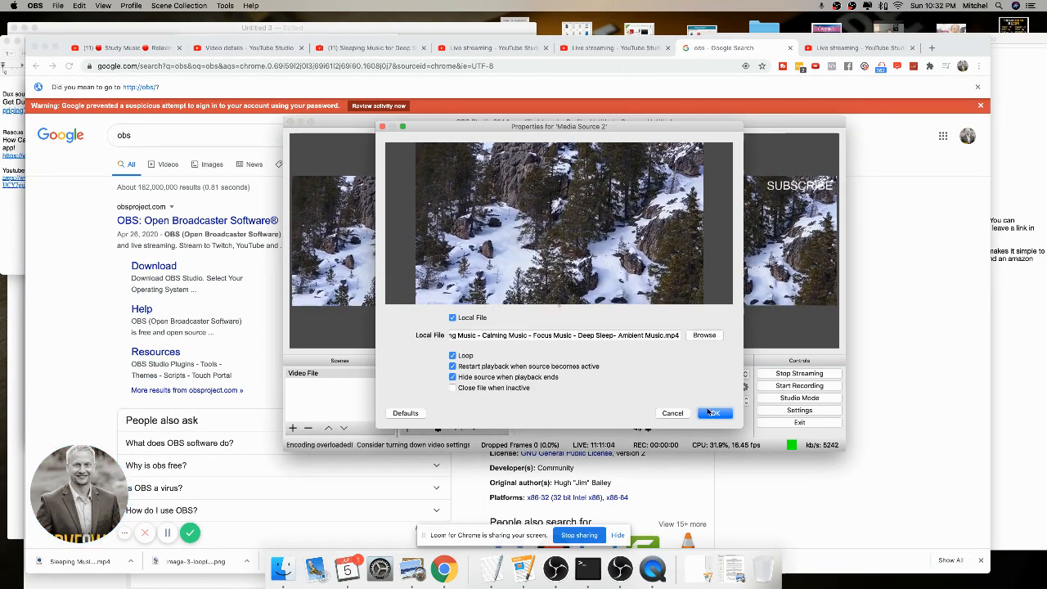
click(713, 412)
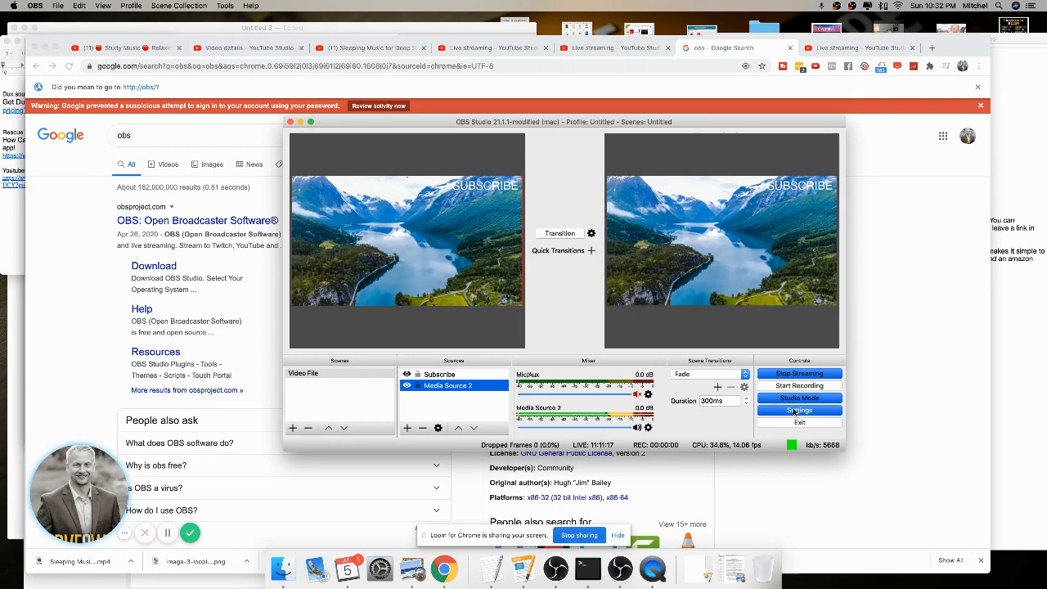
click(799, 409)
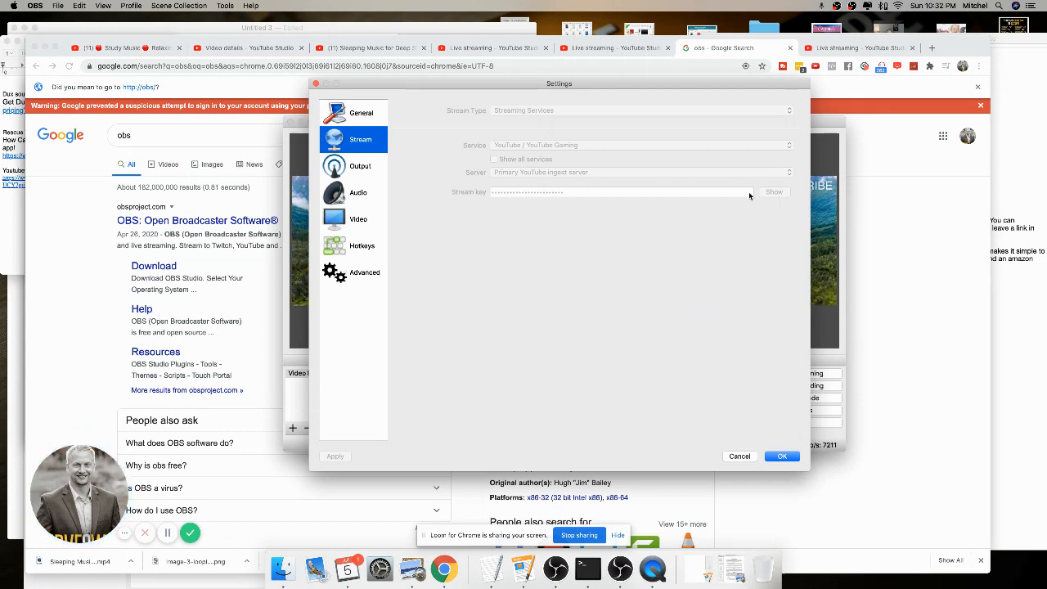
mouse_move(602, 198)
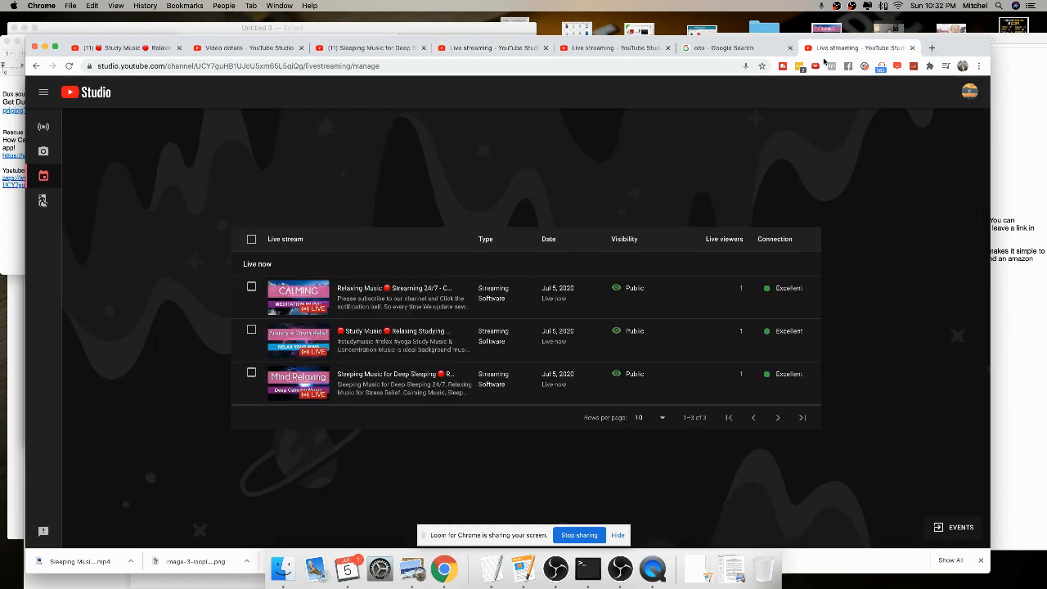
- Load youtube.com in a new tab and bring up its Create menu
click(932, 47)
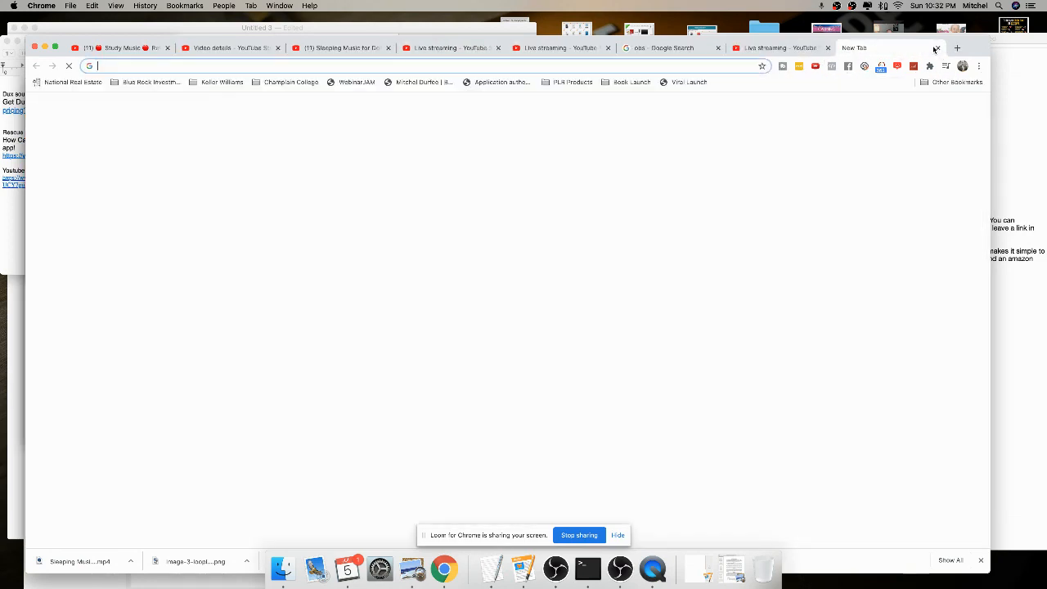
text(youtube.com)
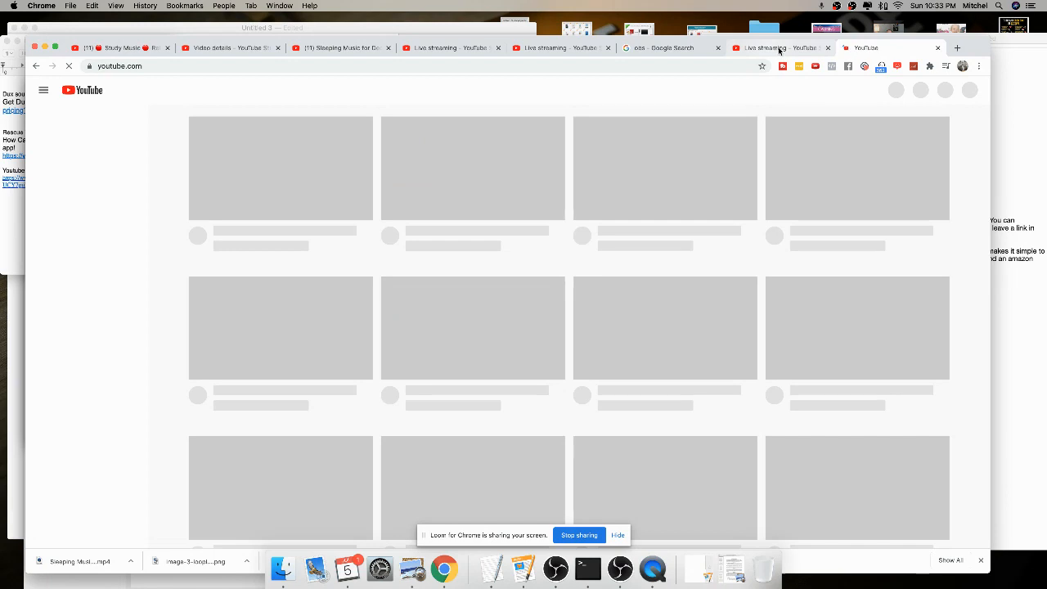
click(777, 47)
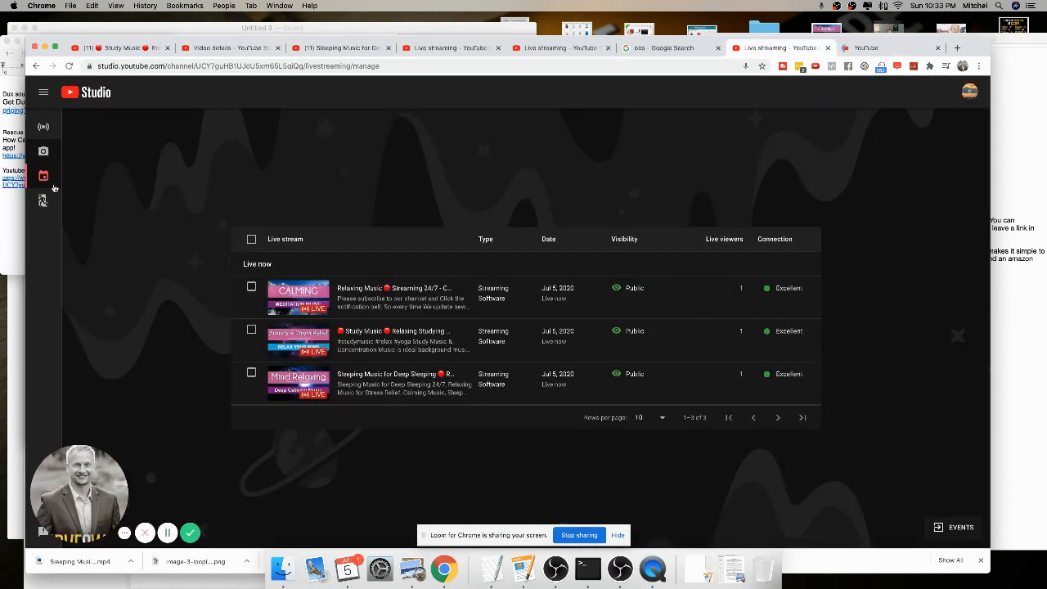
mouse_move(43, 128)
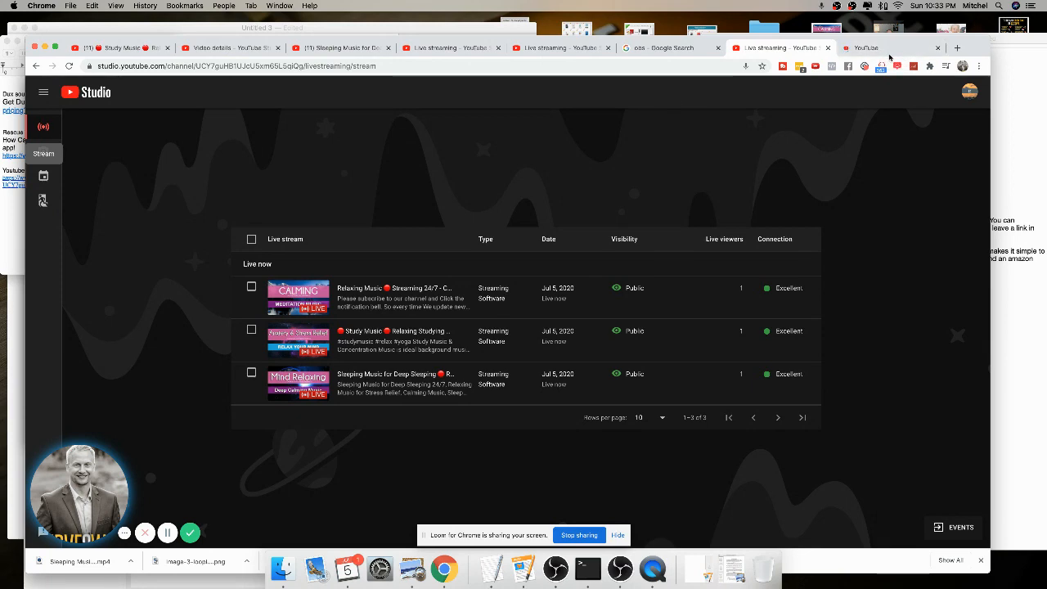
click(866, 47)
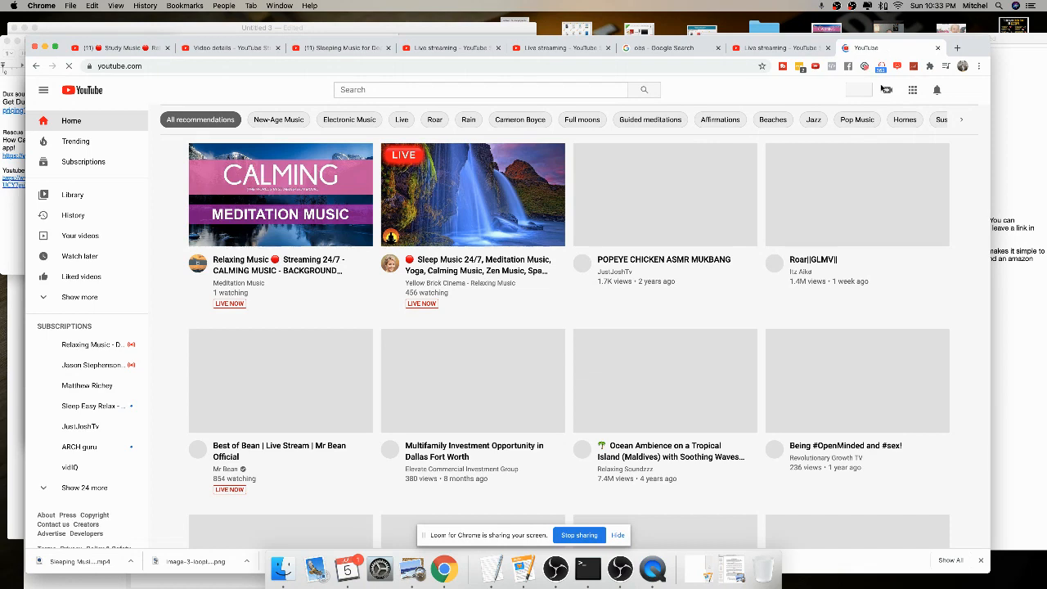
mouse_move(887, 90)
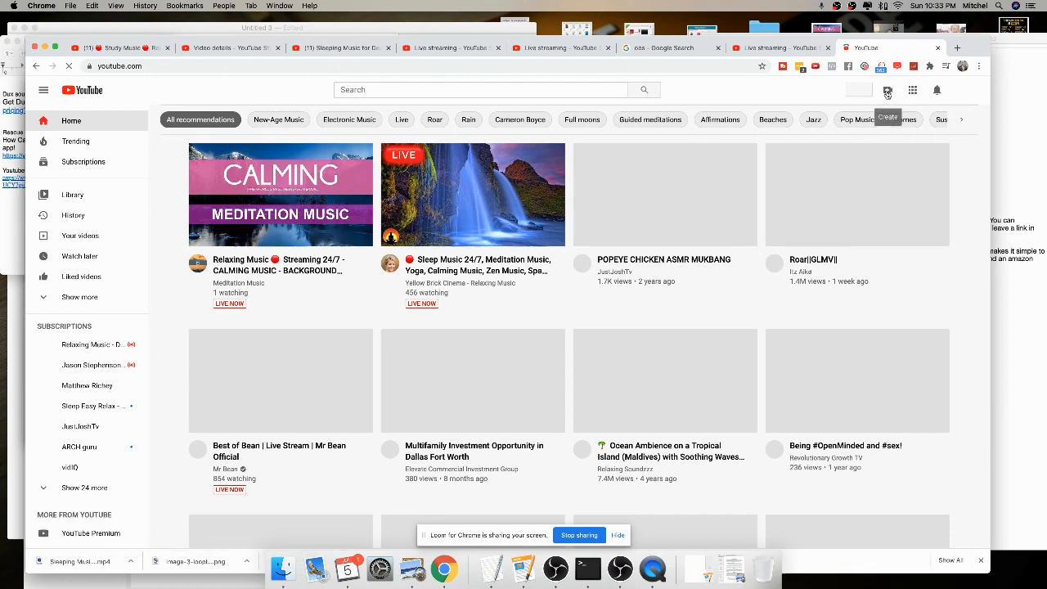
click(887, 90)
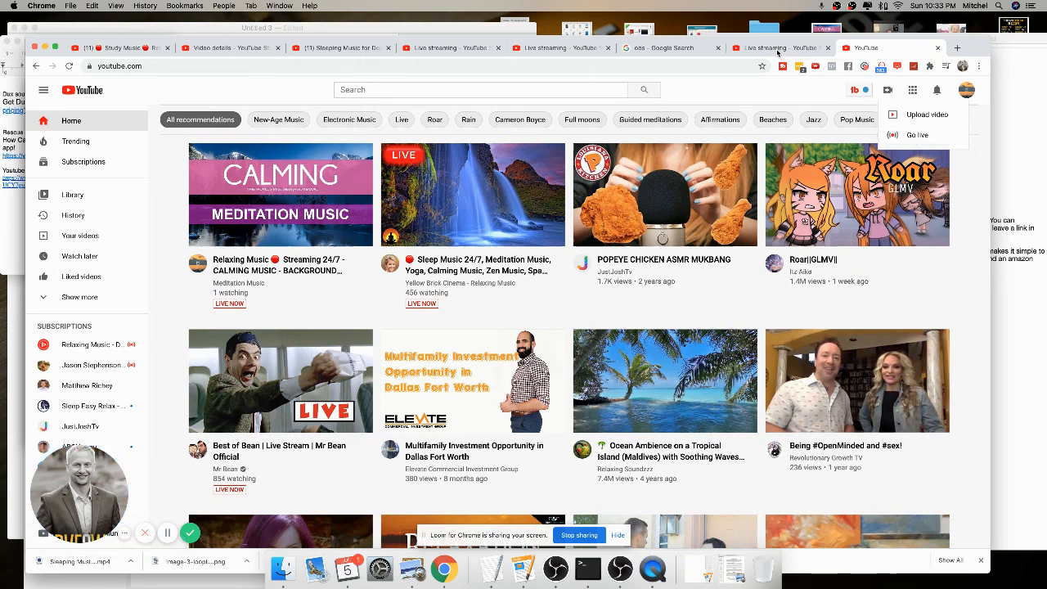
- Choose Go live to bring up YouTube Studio's new stream form
click(916, 134)
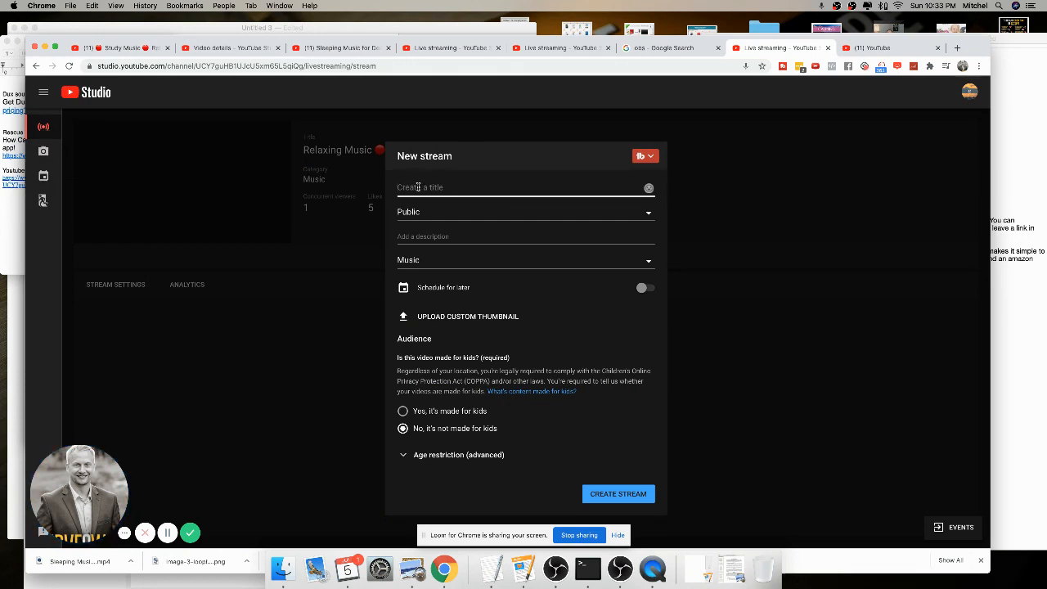
- Create a public live stream titled 'OBS', showing its stream key and RTMP URLs
text(OBS)
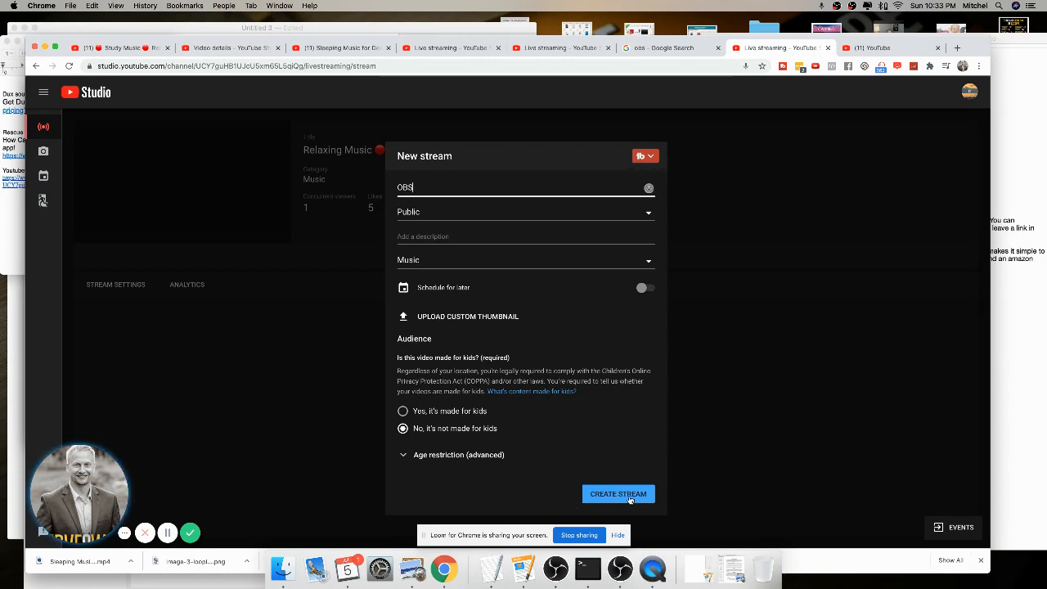
click(619, 494)
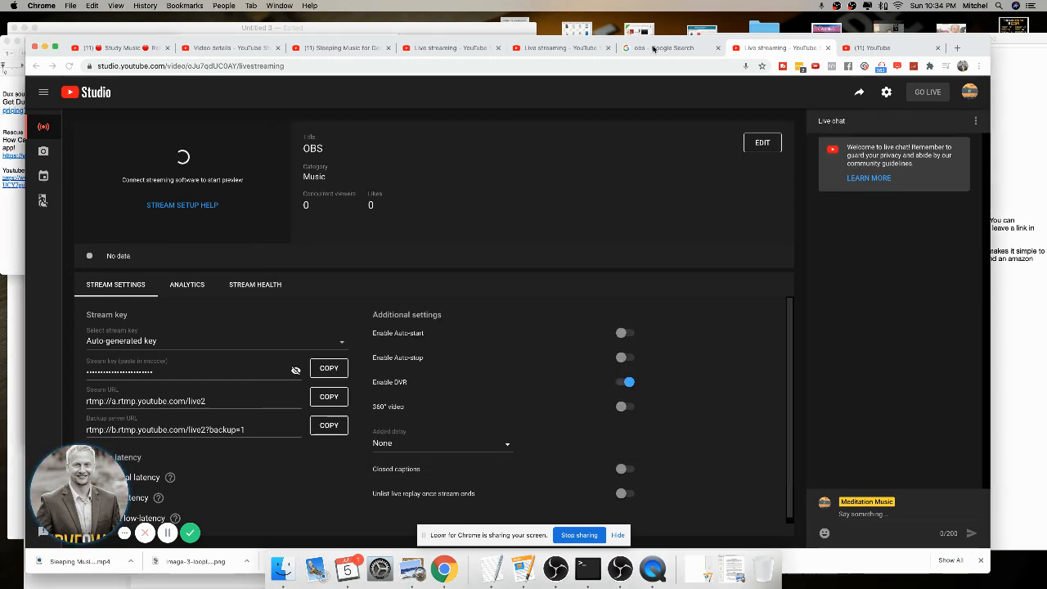
- Bring OBS Studio forward and dismiss the Add Scene naming prompt
click(671, 47)
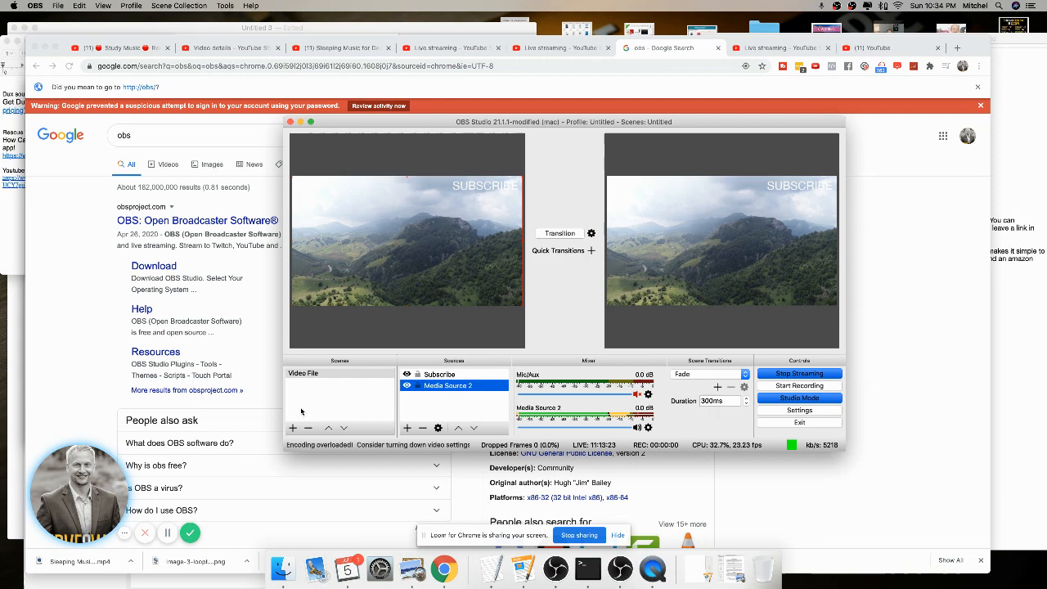
click(292, 427)
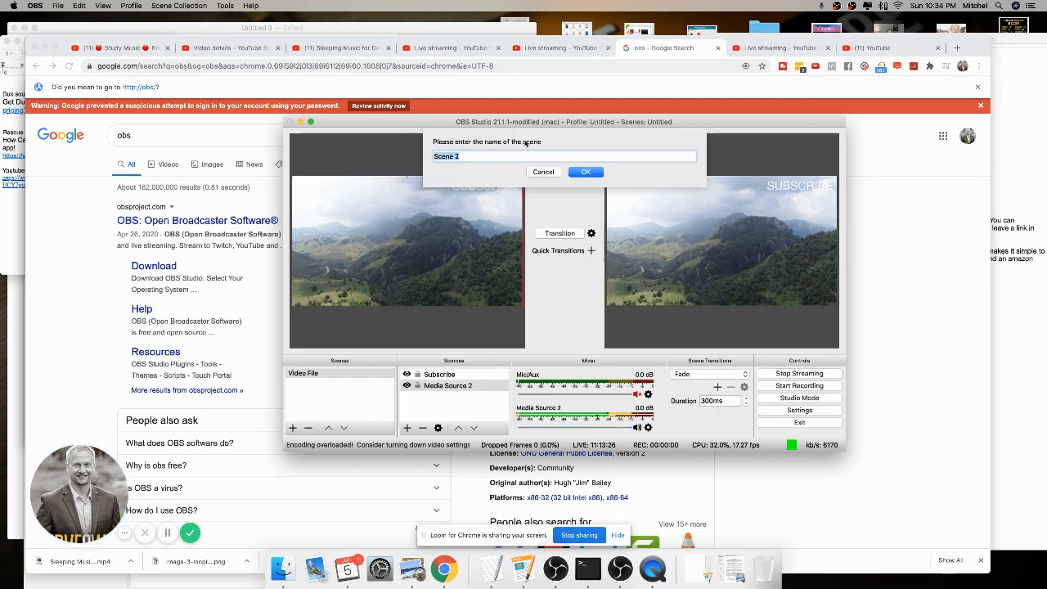
click(586, 171)
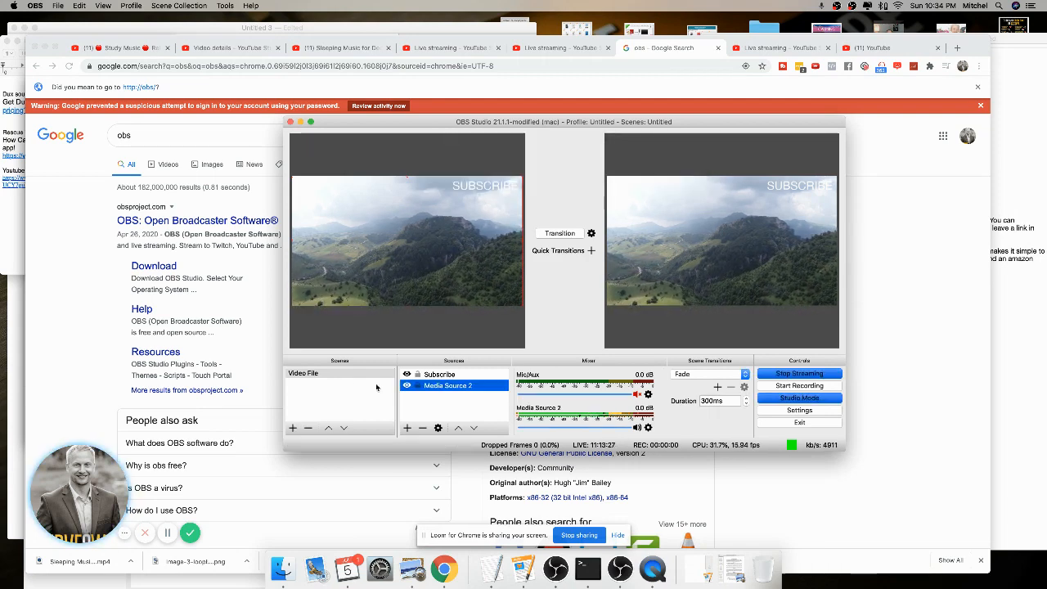
- Confirm Media Source 2's loop settings and show the OBS Settings window on the Stream page
double_click(448, 386)
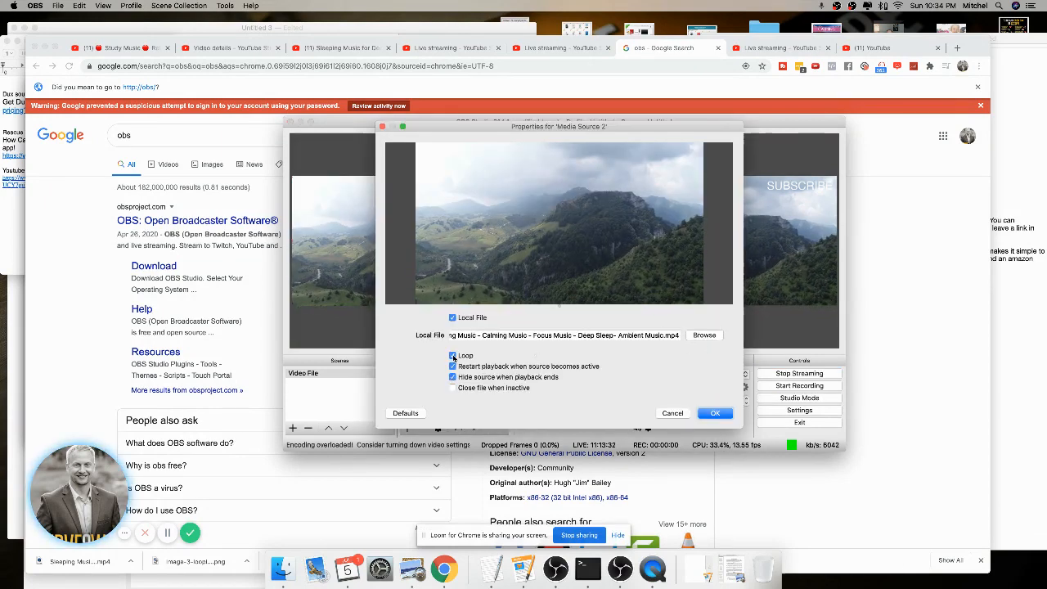
click(713, 412)
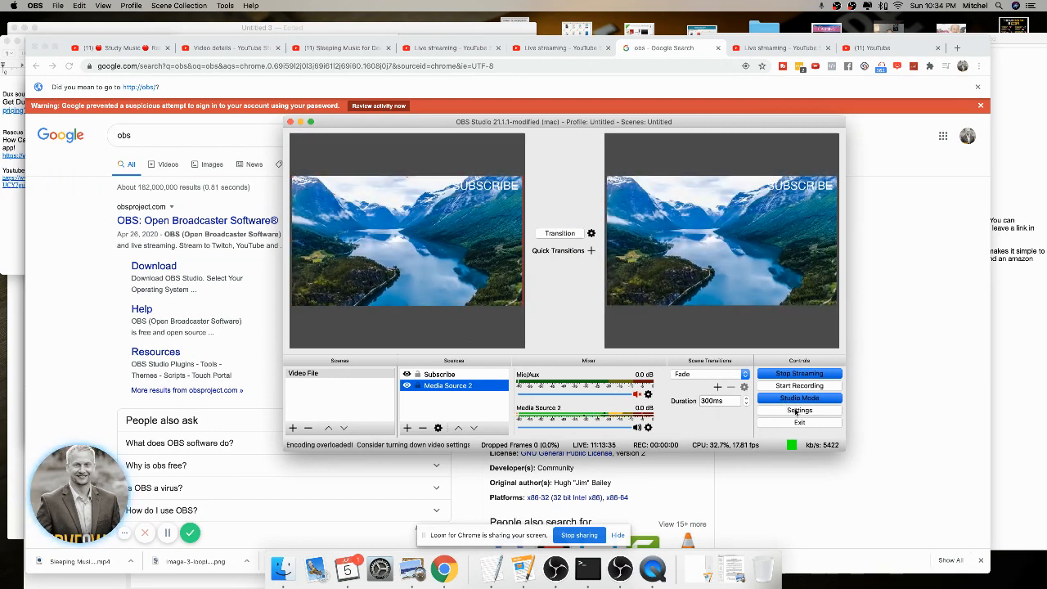
click(798, 409)
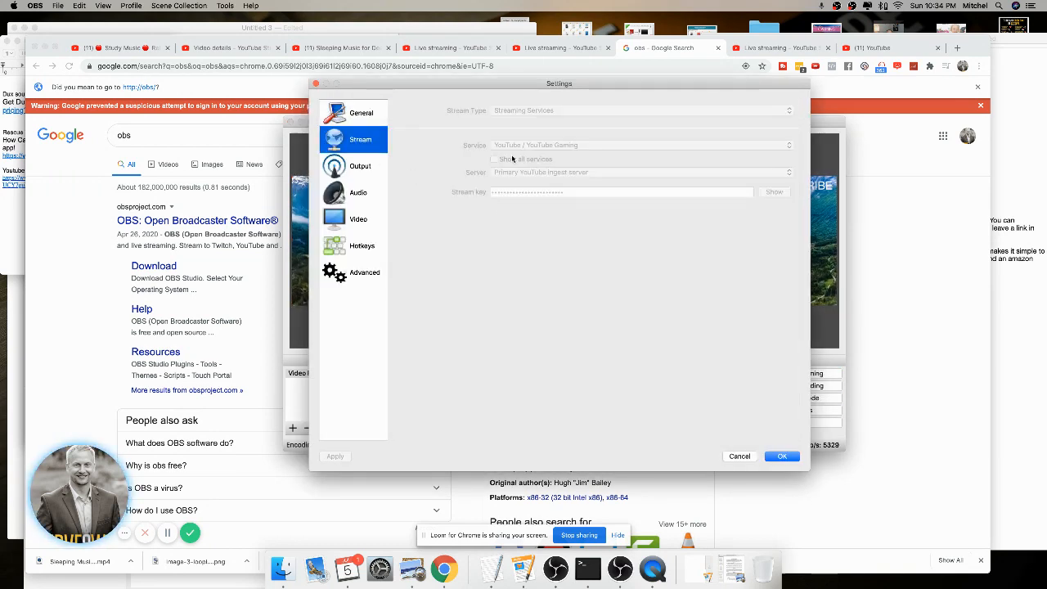
mouse_move(507, 154)
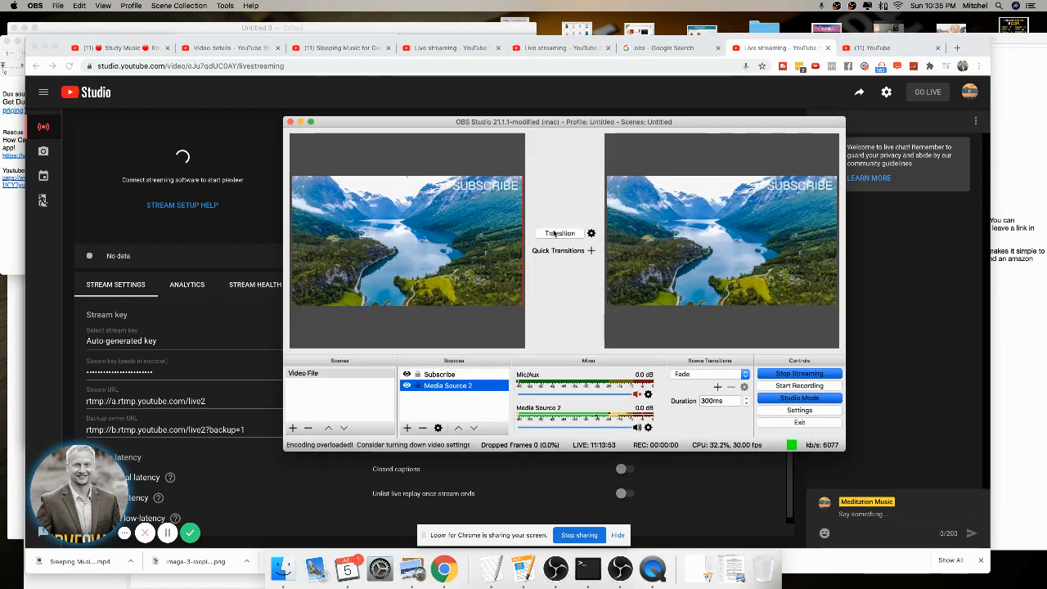
- Show YouTube Studio's Live videos list with 'OBS Video' listed as upcoming
click(799, 373)
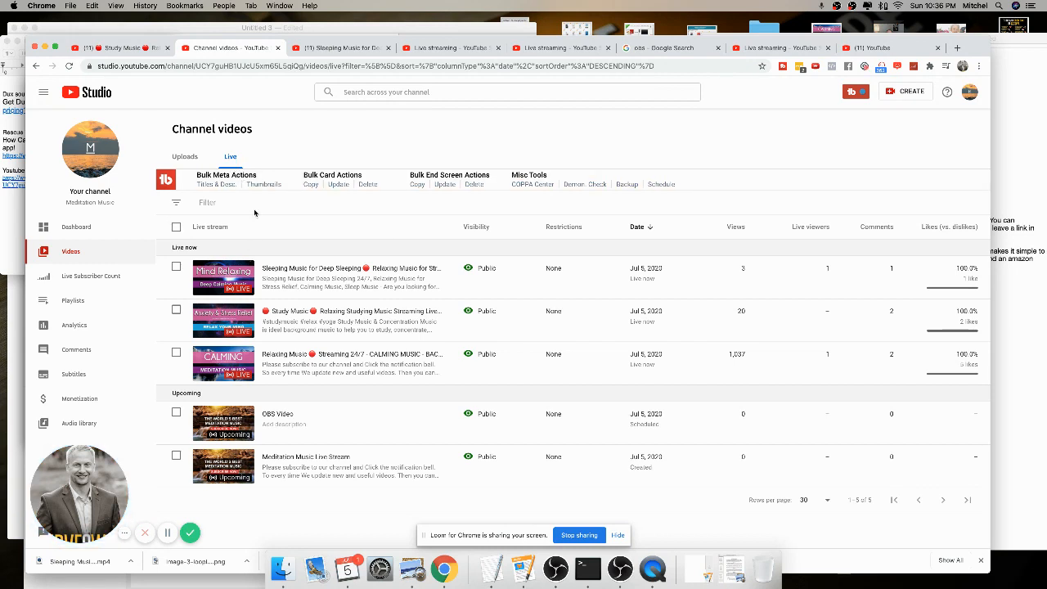
mouse_move(246, 278)
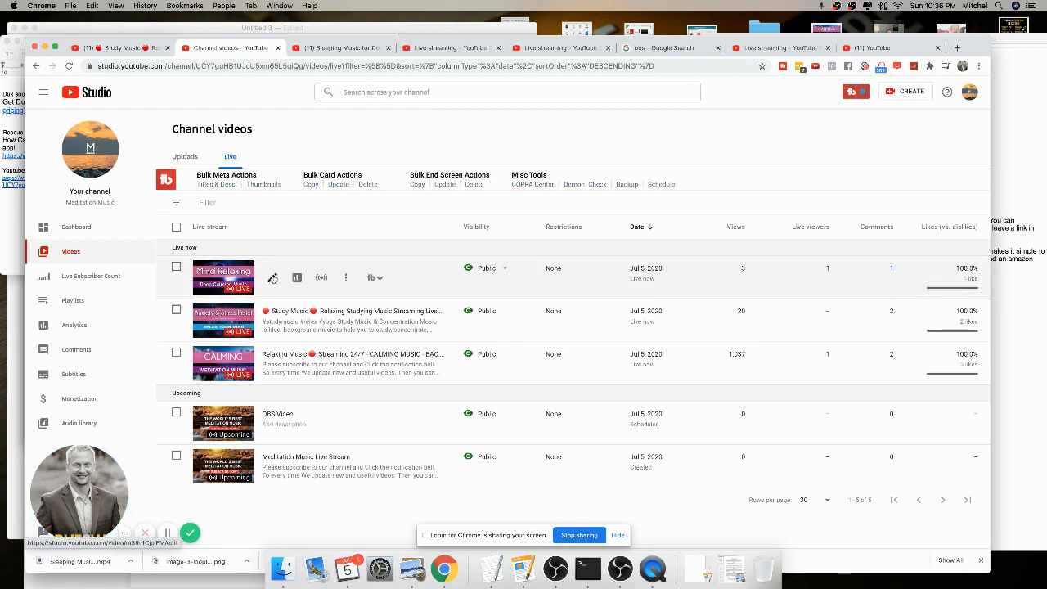
mouse_move(272, 278)
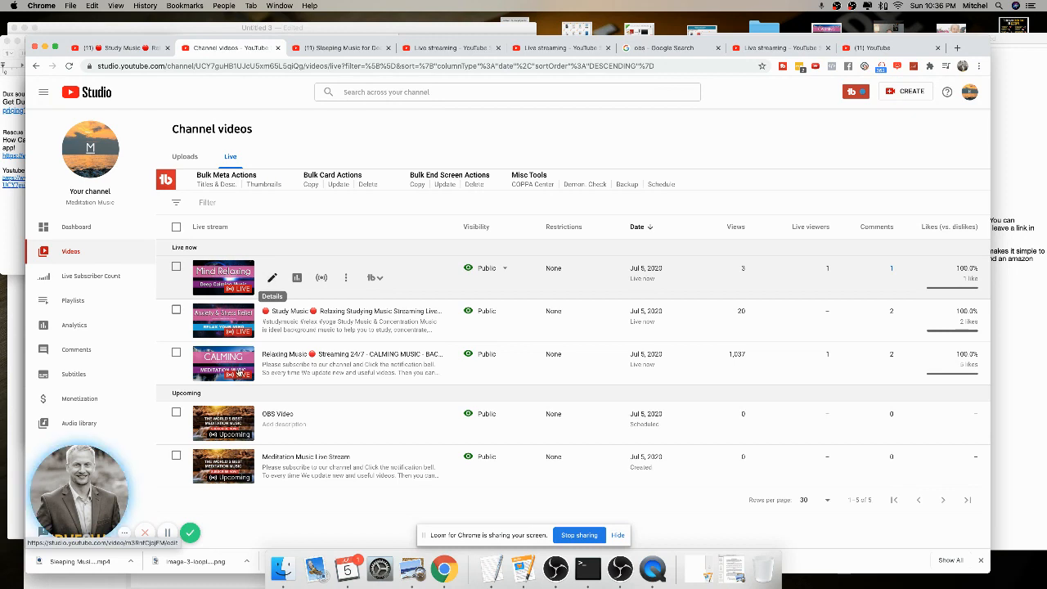
- Open the Video details page for the Sleeping Music live stream from its row
click(271, 279)
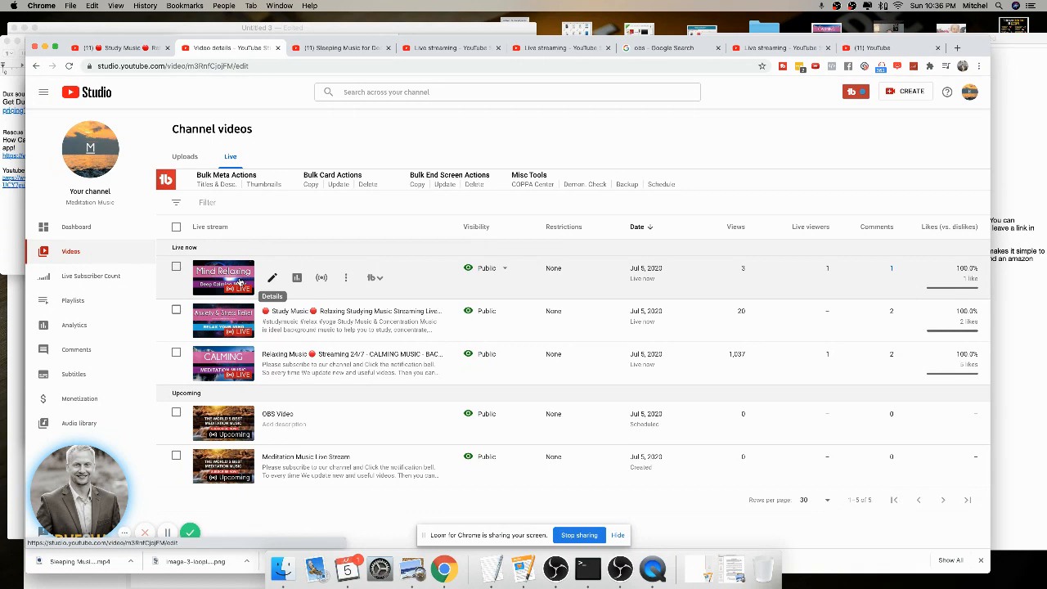
click(271, 278)
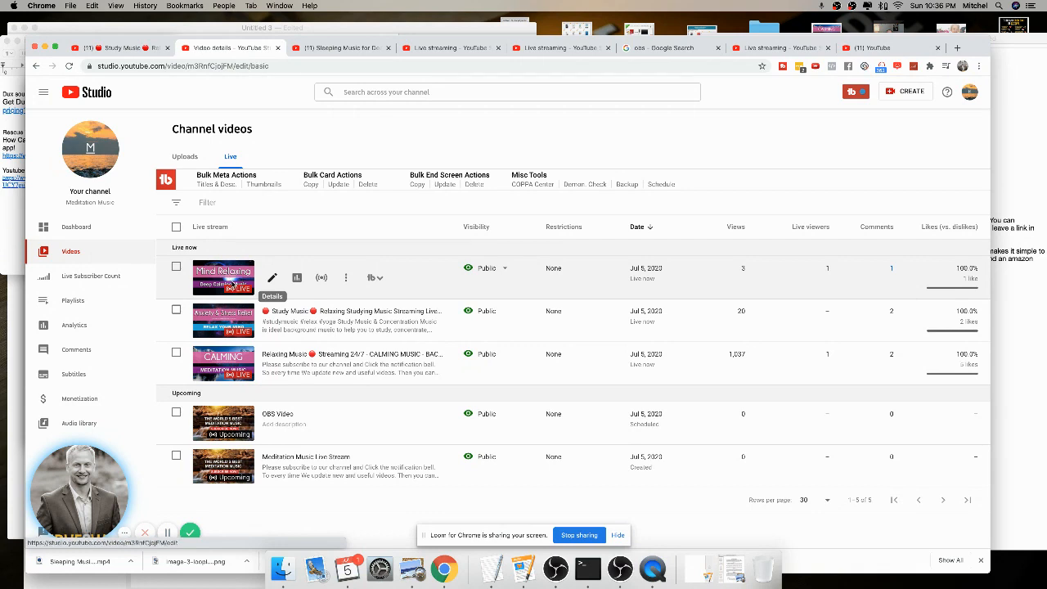
click(271, 294)
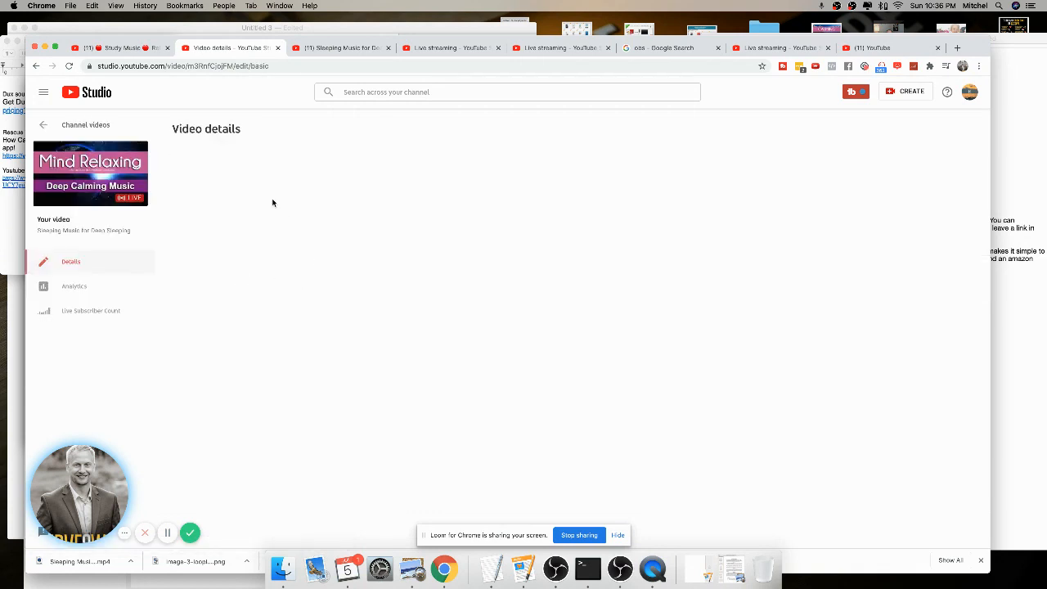
mouse_move(393, 189)
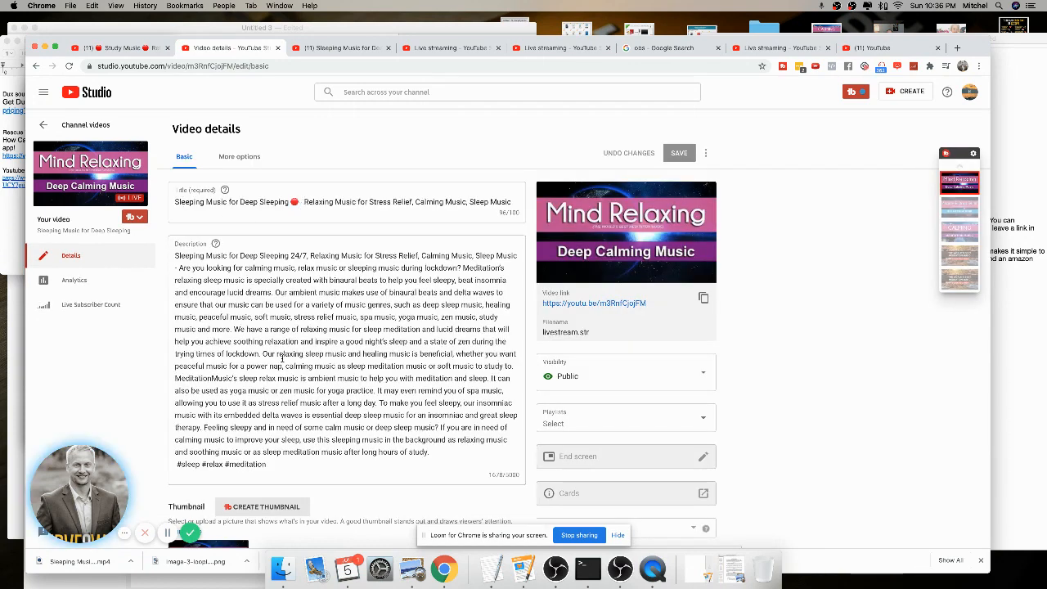
- Review the stream's details and tags by scrolling, leaving everything unedited
scroll(down, 3)
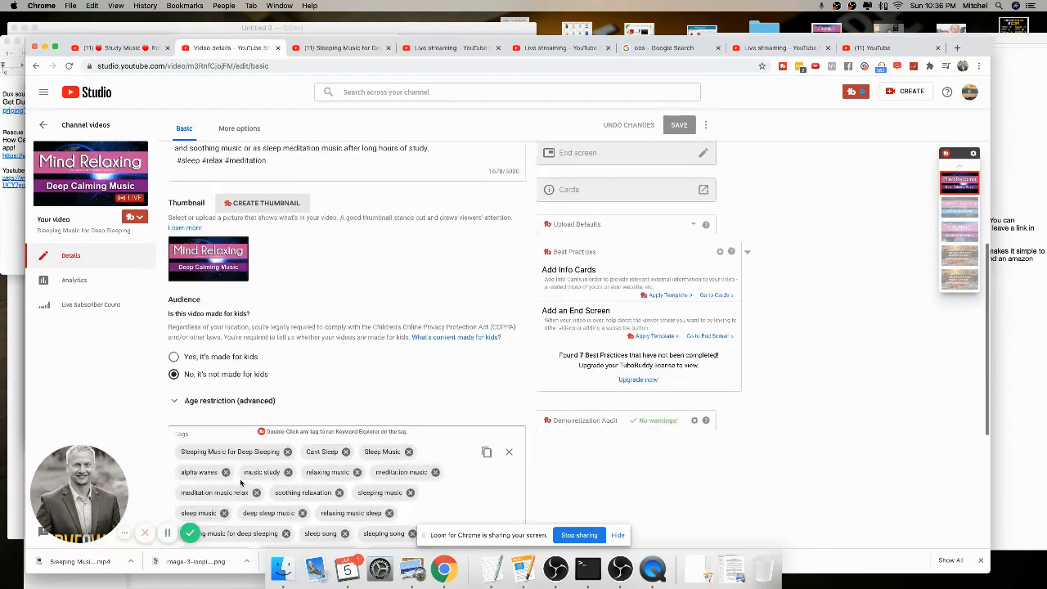
scroll(down, 3)
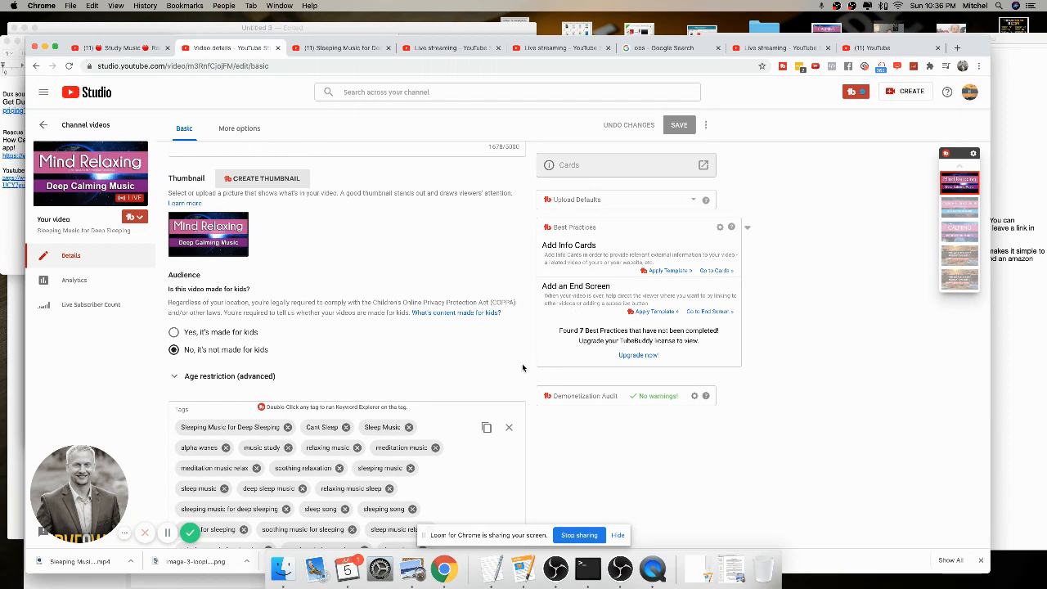
scroll(down, 3)
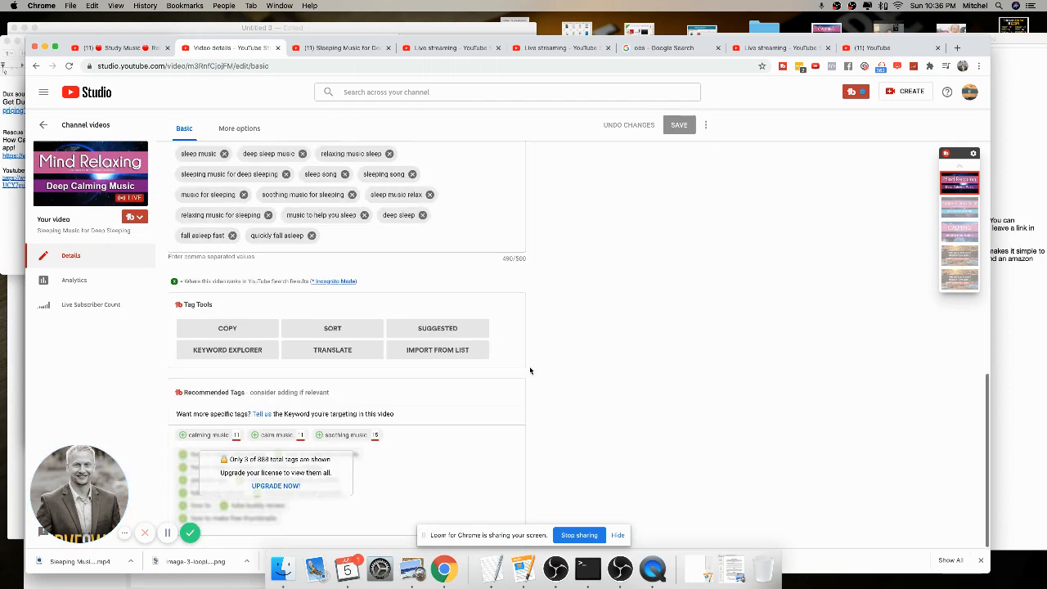
mouse_move(522, 385)
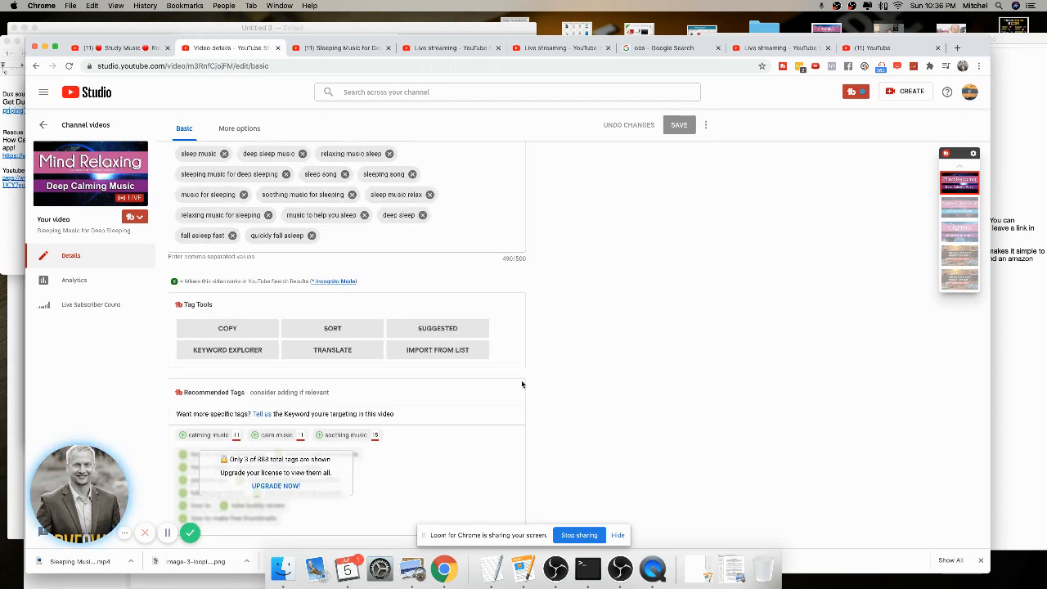
scroll(up, 3)
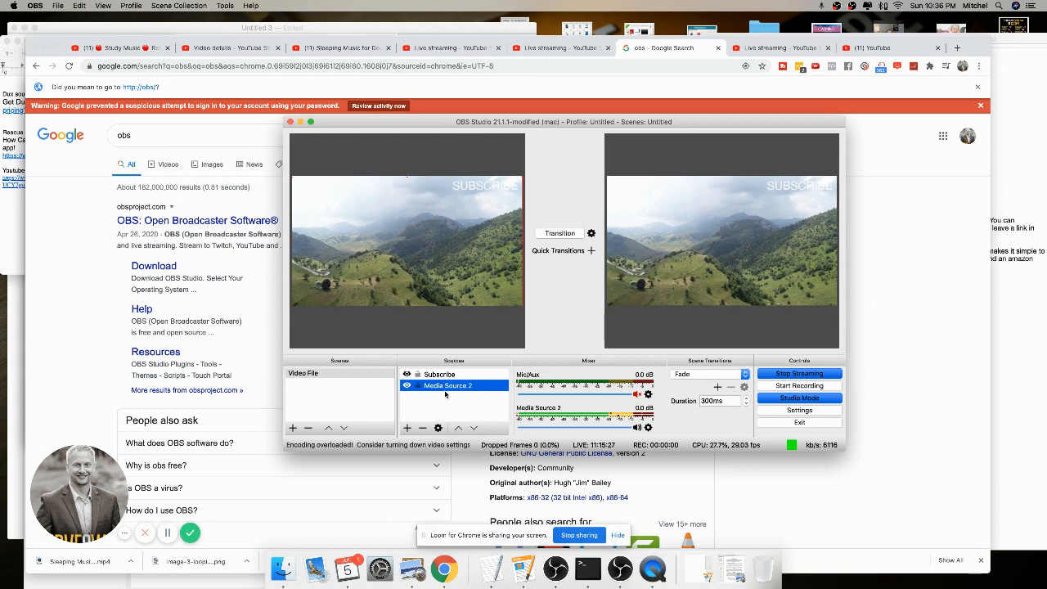
double_click(445, 386)
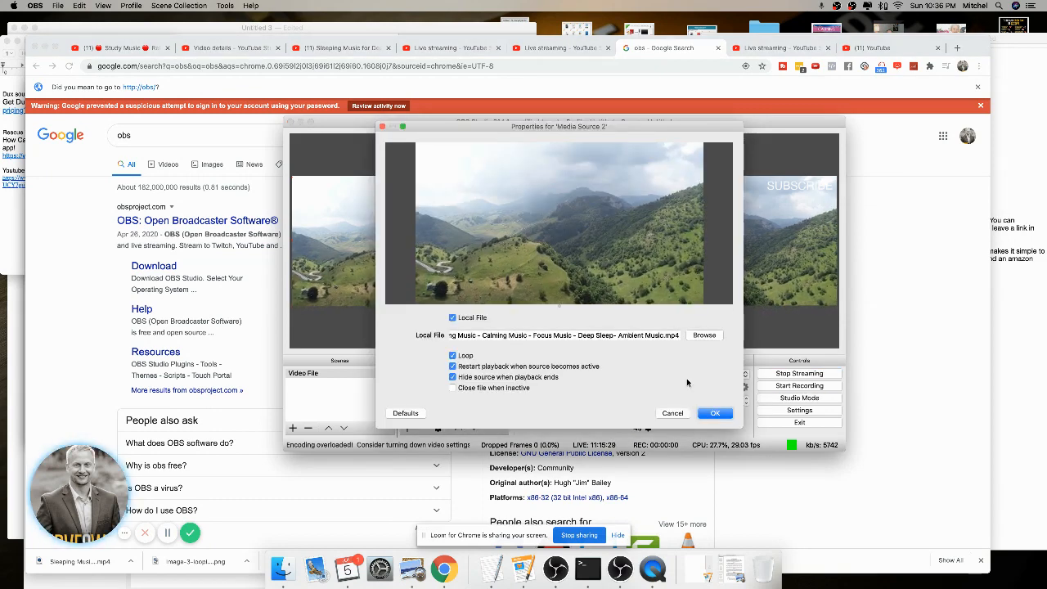
click(713, 412)
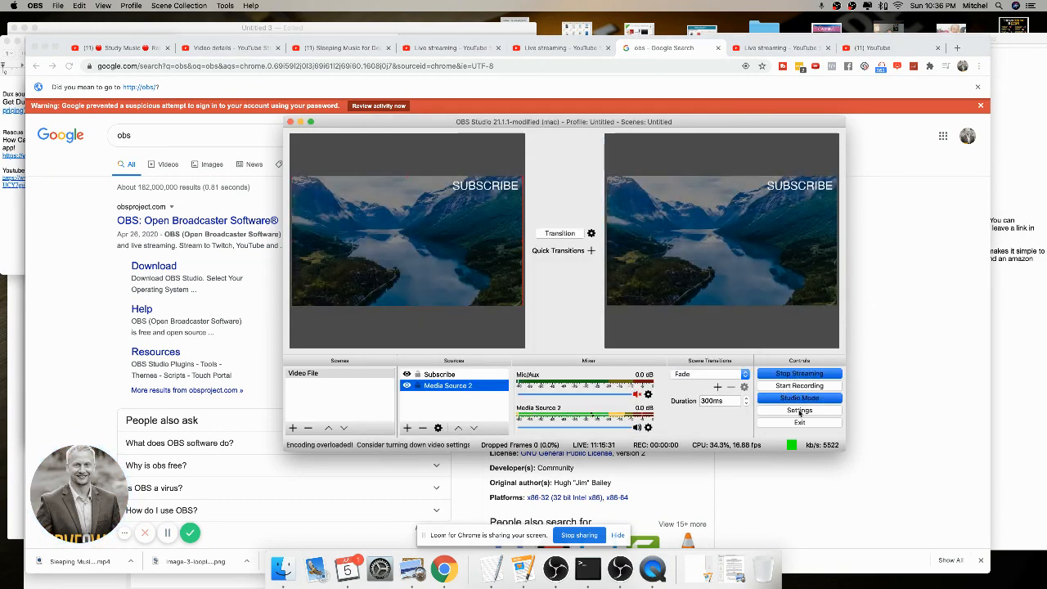